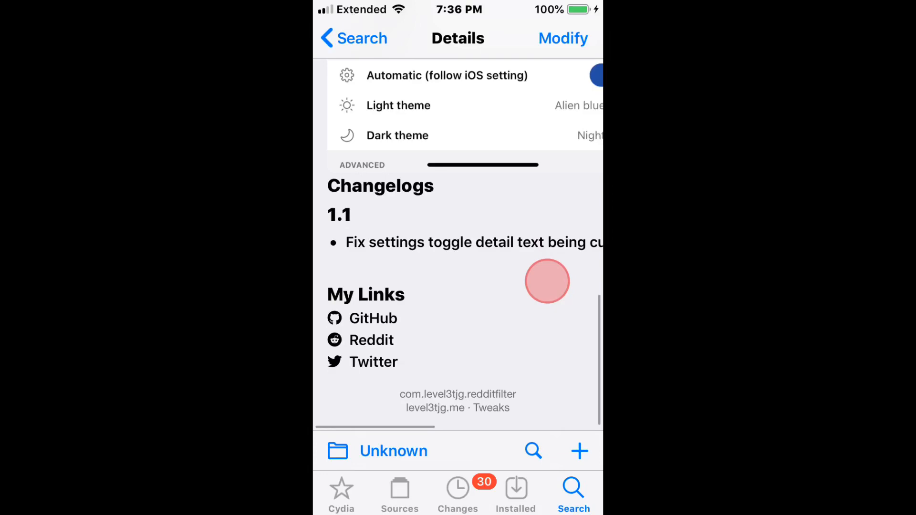
Step: Scroll down the Reddit filter tweak page toward the Call Recorder X+ 3.30 package
{"action": "scroll", "scroll_direction": "down", "scroll_amount": 3}
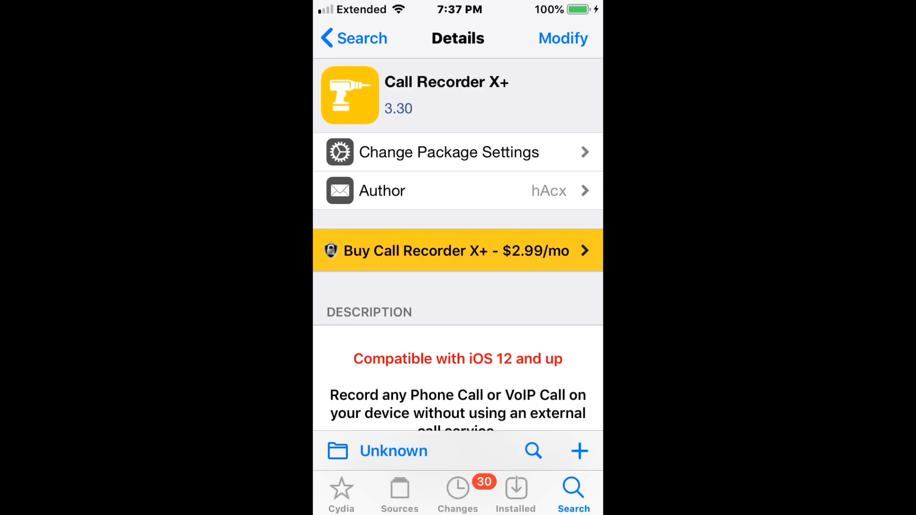
{"action": "scroll", "scroll_direction": "down", "scroll_amount": 3}
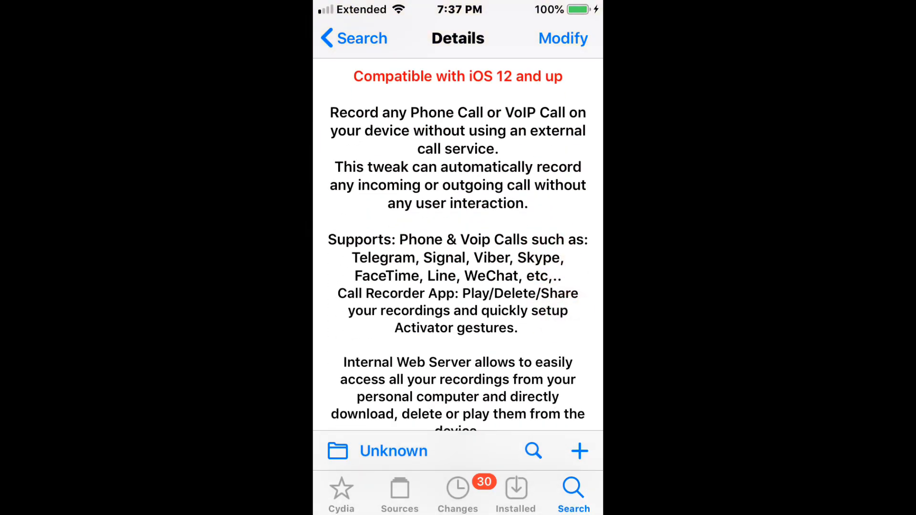
{"action": "scroll", "scroll_direction": "down", "scroll_amount": 3}
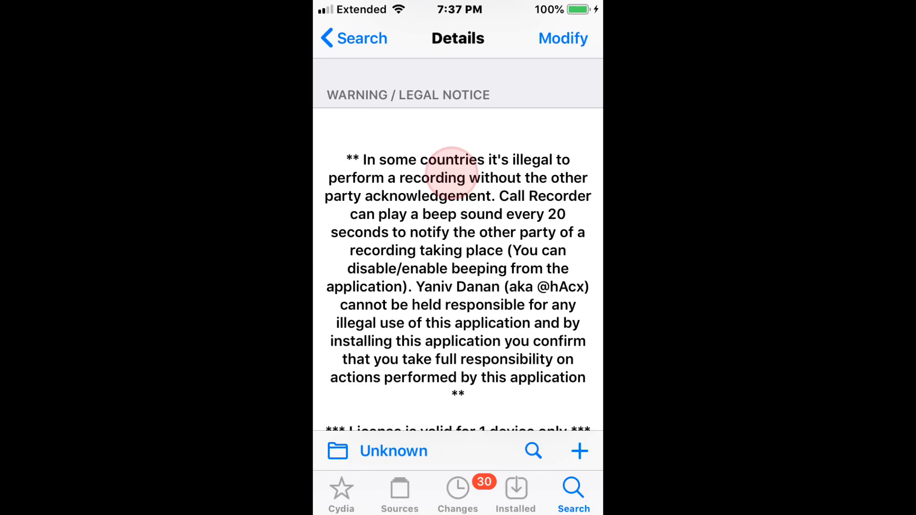
{"action": "scroll", "scroll_direction": "down", "scroll_amount": 3}
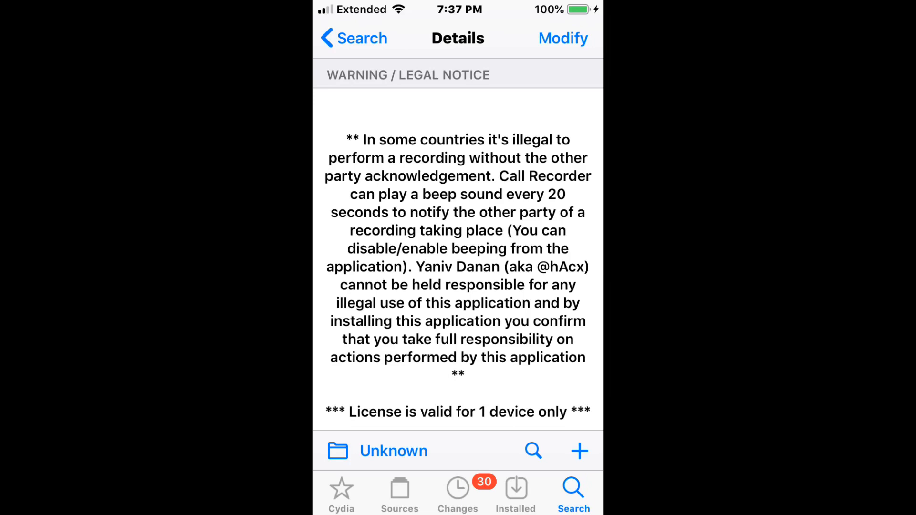
{"action": "scroll", "scroll_direction": "down", "scroll_amount": 3}
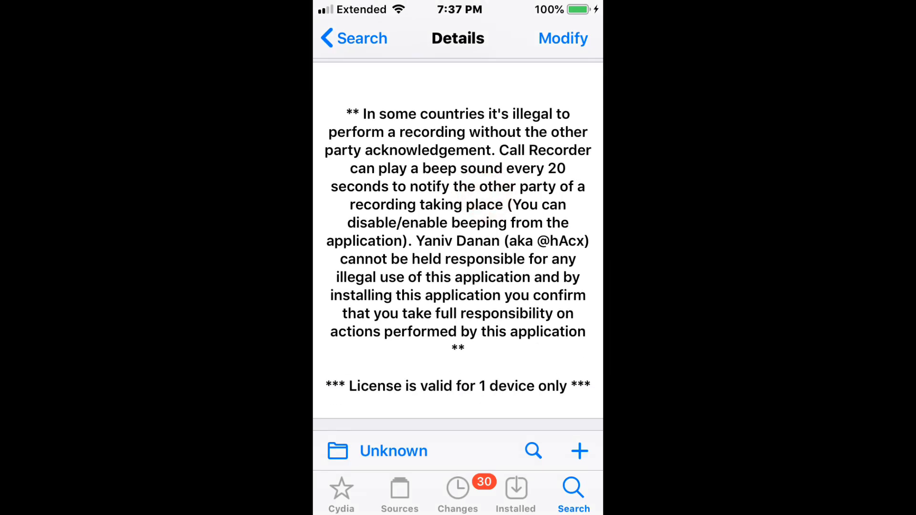
{"action": "scroll", "scroll_direction": "down", "scroll_amount": 3}
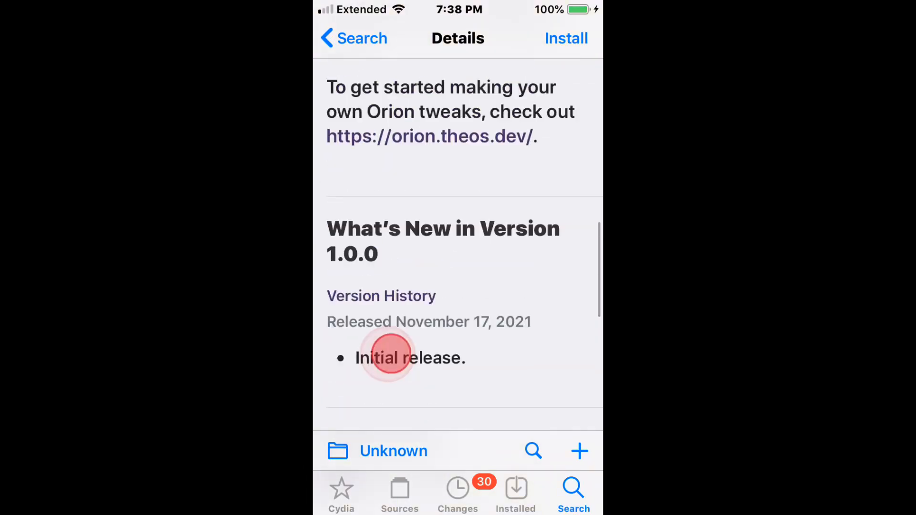
Step: Scroll through the Orion runtime description and version 1.0.0 What's New notes
{"action": "scroll", "scroll_direction": "down", "scroll_amount": 3}
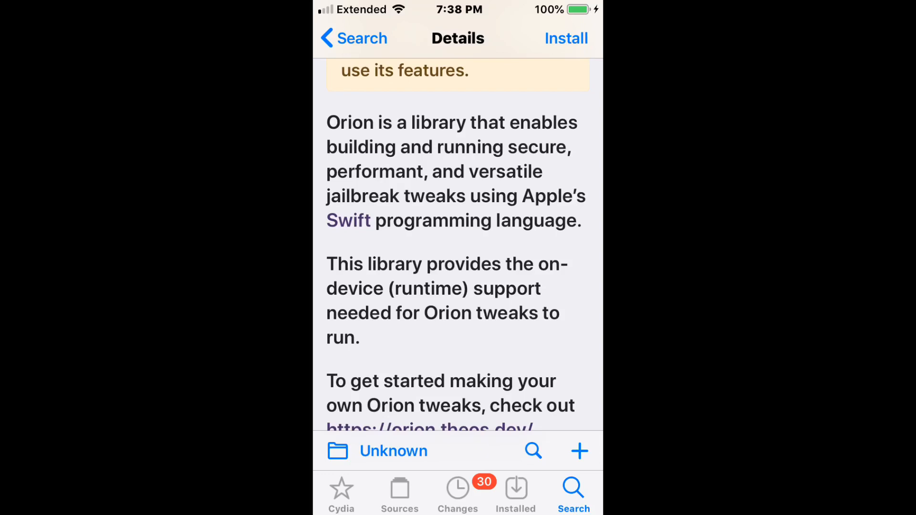
{"action": "scroll", "scroll_direction": "down", "scroll_amount": 3}
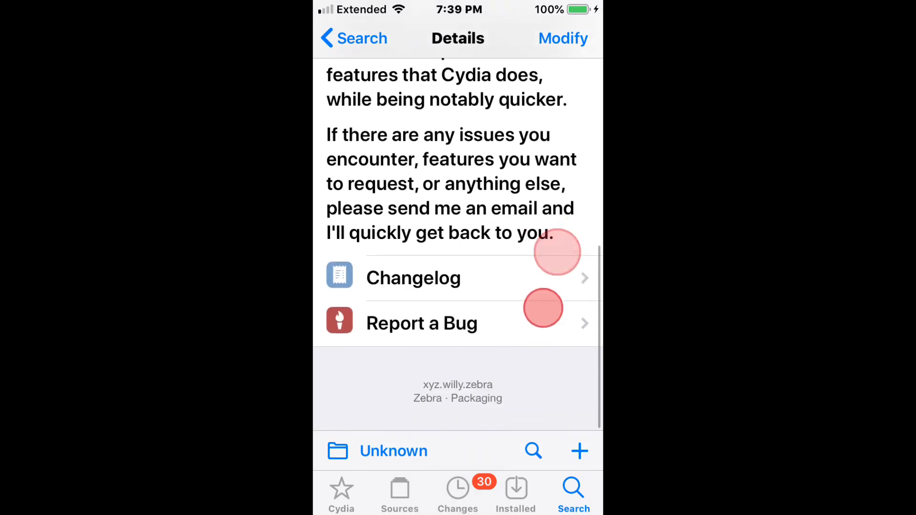
Step: Scroll the Zebra page down to the Changelog and Report a Bug rows
{"action": "scroll", "scroll_direction": "down", "scroll_amount": 3}
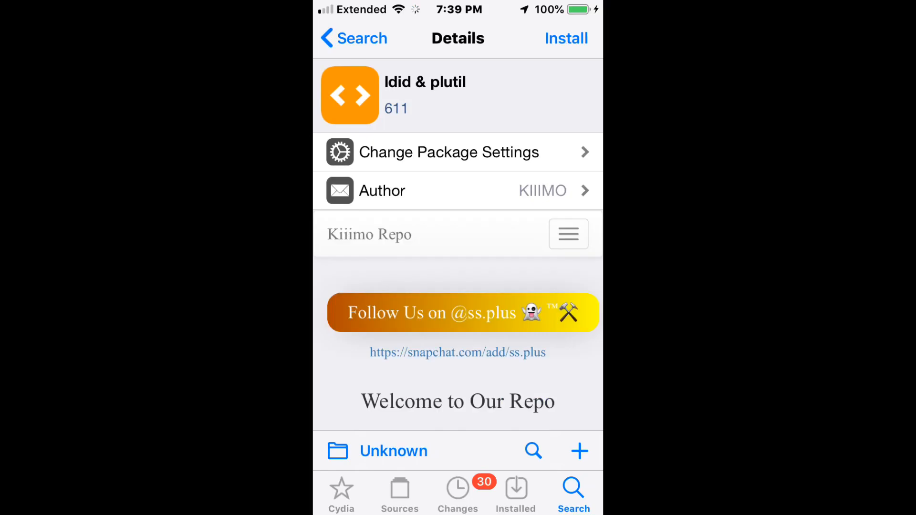
Step: Scroll through the Fake GPS tweak's Description and What's New down to the FastLockX package
{"action": "scroll", "scroll_direction": "down", "scroll_amount": 3}
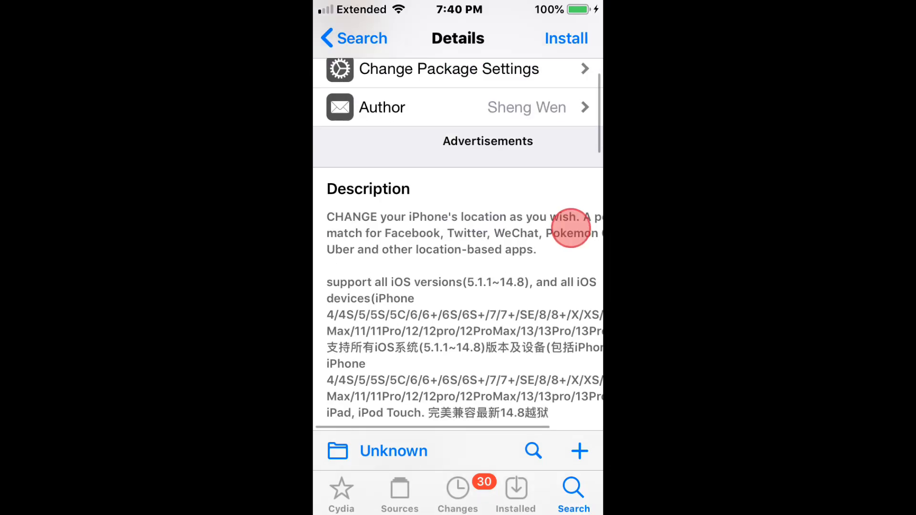
{"action": "scroll", "scroll_direction": "down", "scroll_amount": 3}
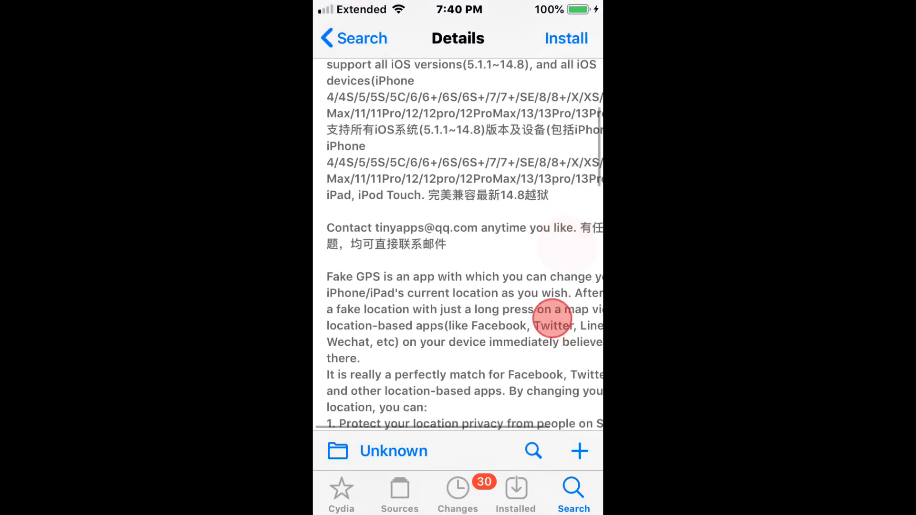
{"action": "scroll", "scroll_direction": "down", "scroll_amount": 3}
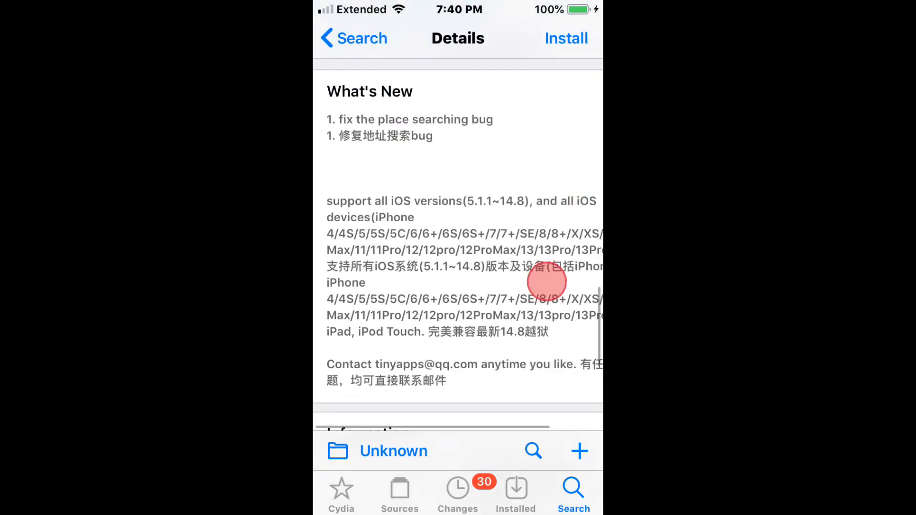
{"action": "scroll", "scroll_direction": "down", "scroll_amount": 3}
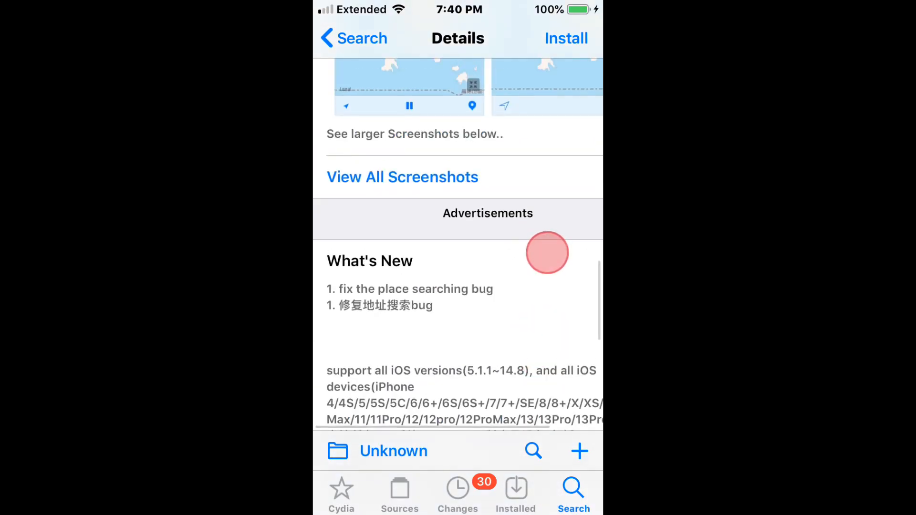
{"action": "scroll", "scroll_direction": "down", "scroll_amount": 3}
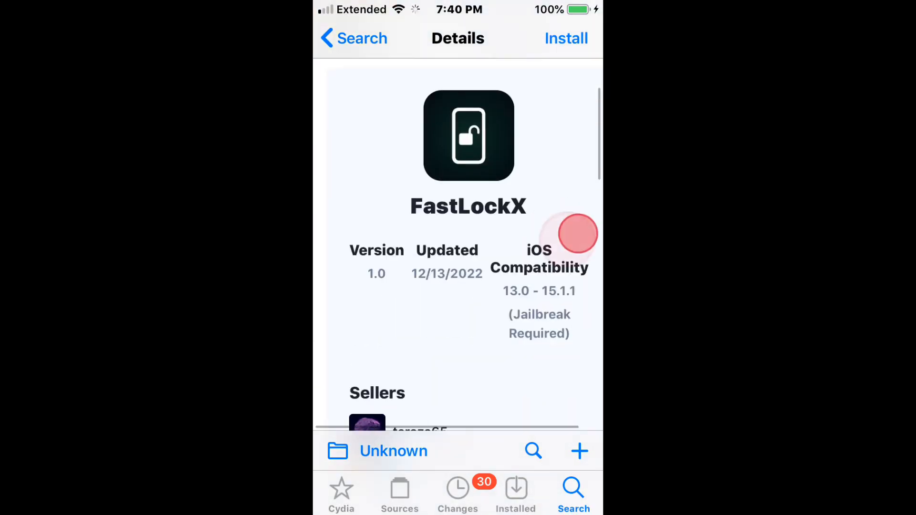
Step: Scroll through FastLockX's description and What's New down to the Contacts Extended 1.5.1 package
{"action": "scroll", "scroll_direction": "down", "scroll_amount": 3}
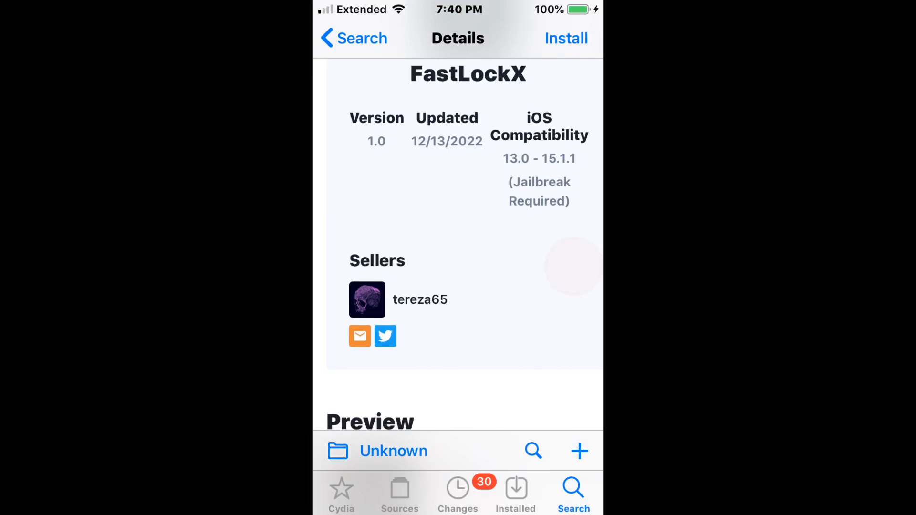
{"action": "scroll", "scroll_direction": "down", "scroll_amount": 3}
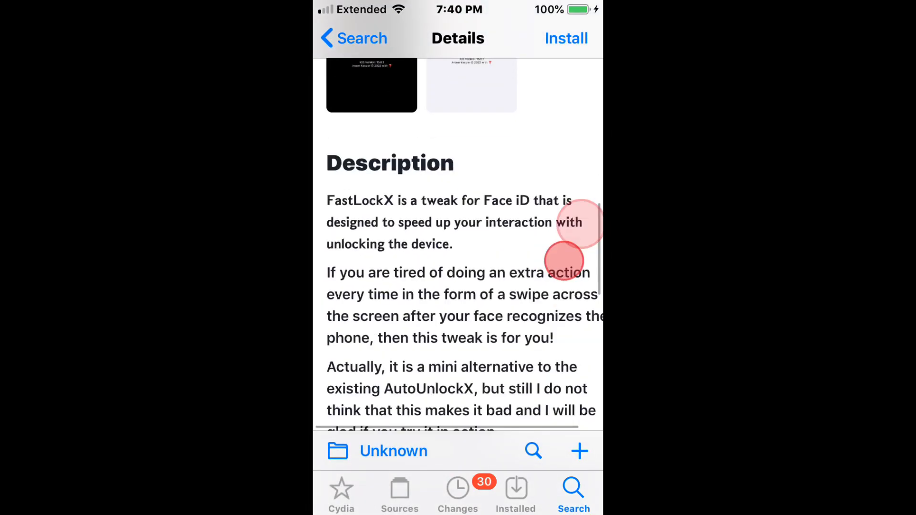
{"action": "scroll", "scroll_direction": "down", "scroll_amount": 3}
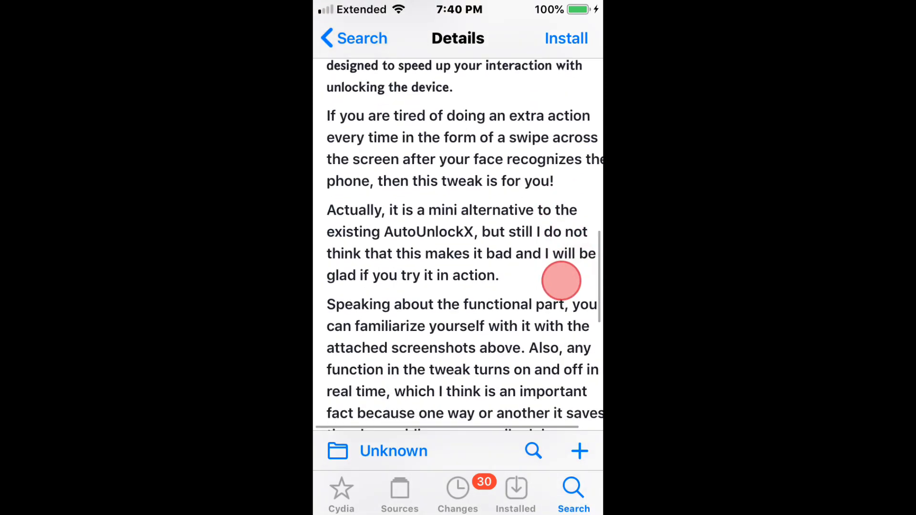
{"action": "scroll", "scroll_direction": "down", "scroll_amount": 3}
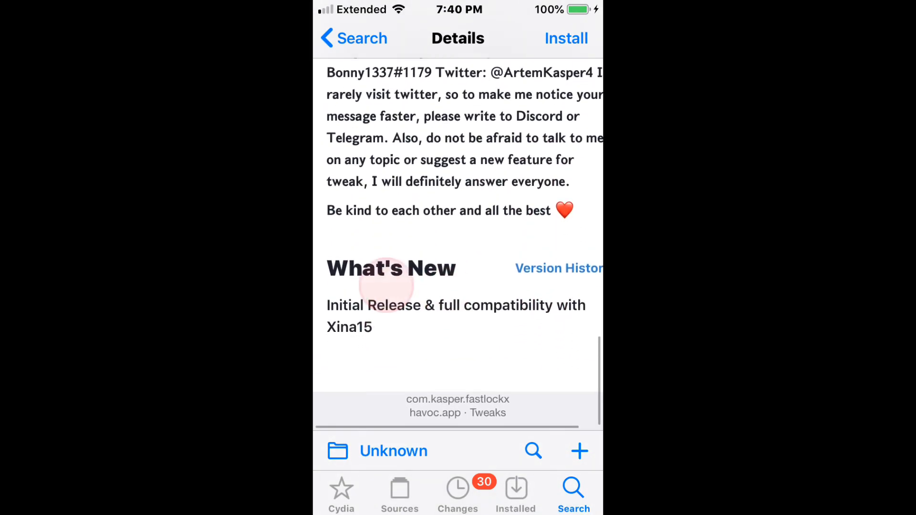
{"action": "scroll", "scroll_direction": "down", "scroll_amount": 3}
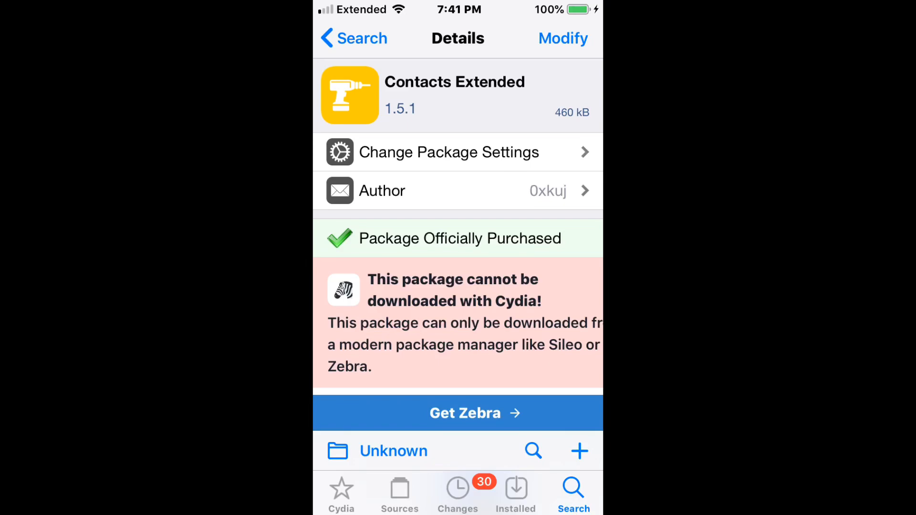
{"action": "scroll", "scroll_direction": "down", "scroll_amount": 3}
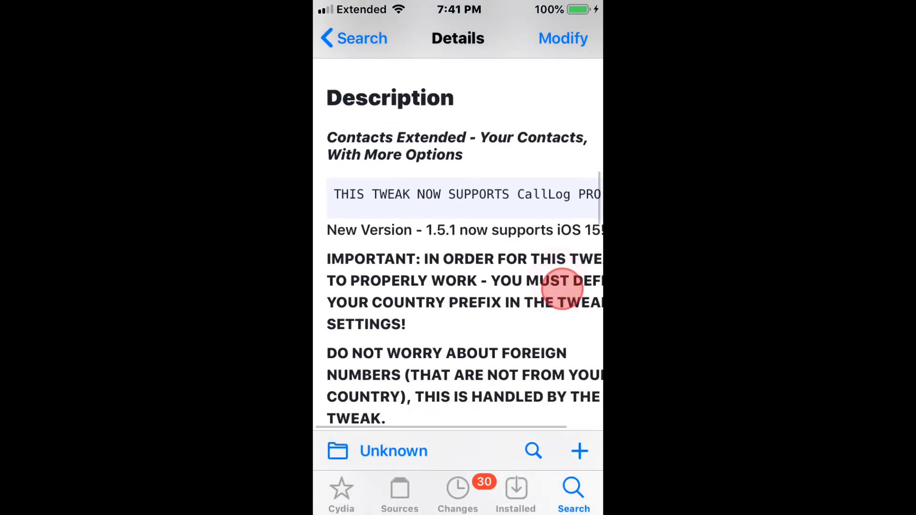
{"action": "scroll", "scroll_direction": "down", "scroll_amount": 3}
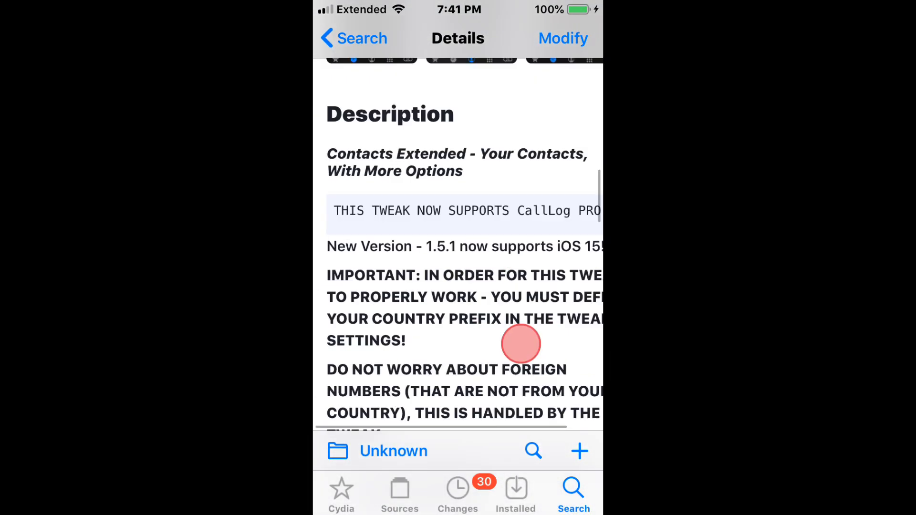
{"action": "scroll", "scroll_direction": "down", "scroll_amount": 3}
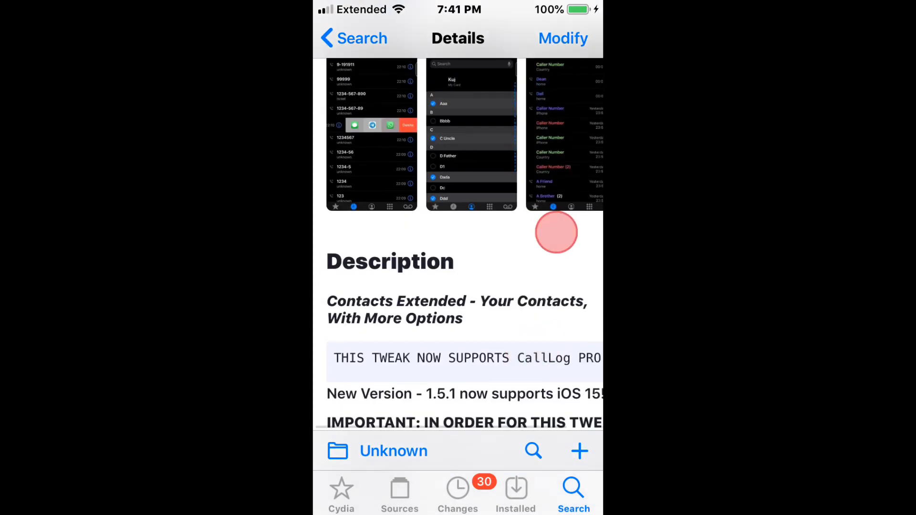
{"action": "scroll", "scroll_direction": "down", "scroll_amount": 3}
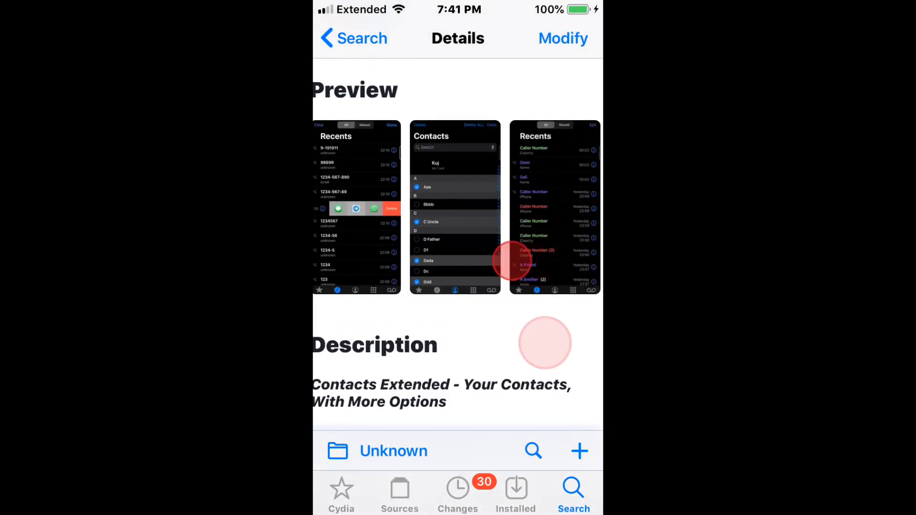
{"action": "scroll", "scroll_direction": "down", "scroll_amount": 3}
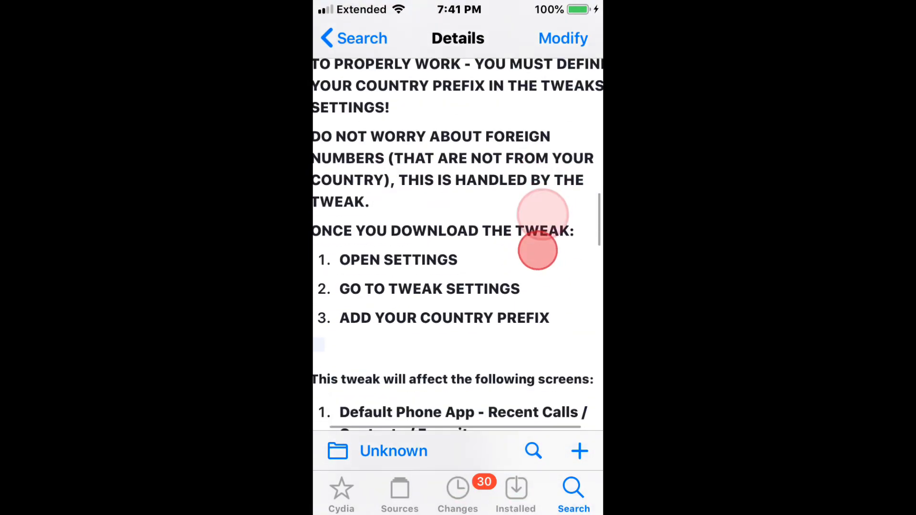
{"action": "scroll", "scroll_direction": "down", "scroll_amount": 3}
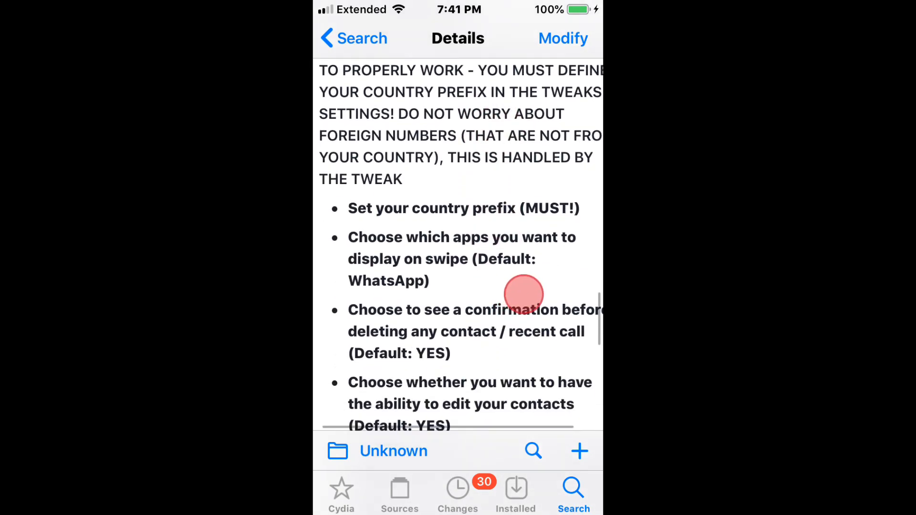
{"action": "scroll", "scroll_direction": "down", "scroll_amount": 3}
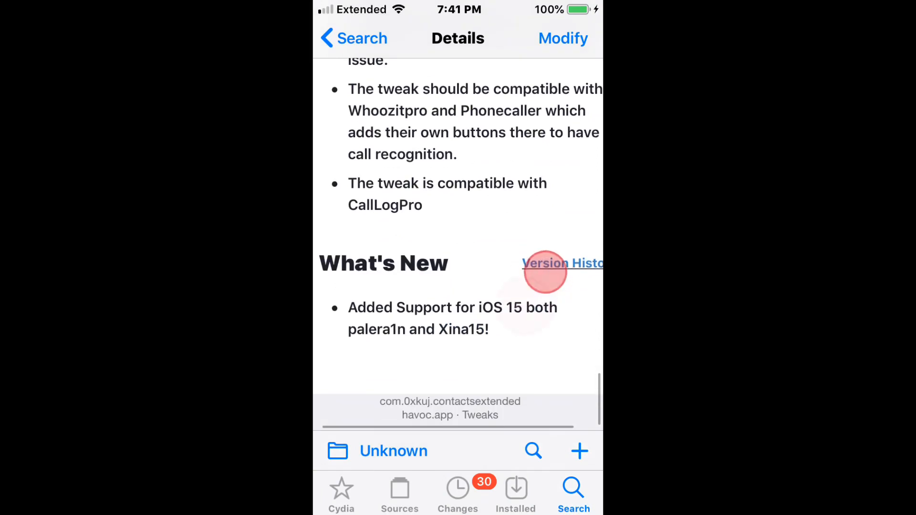
{"action": "left_click", "coordinate": [561, 263]}
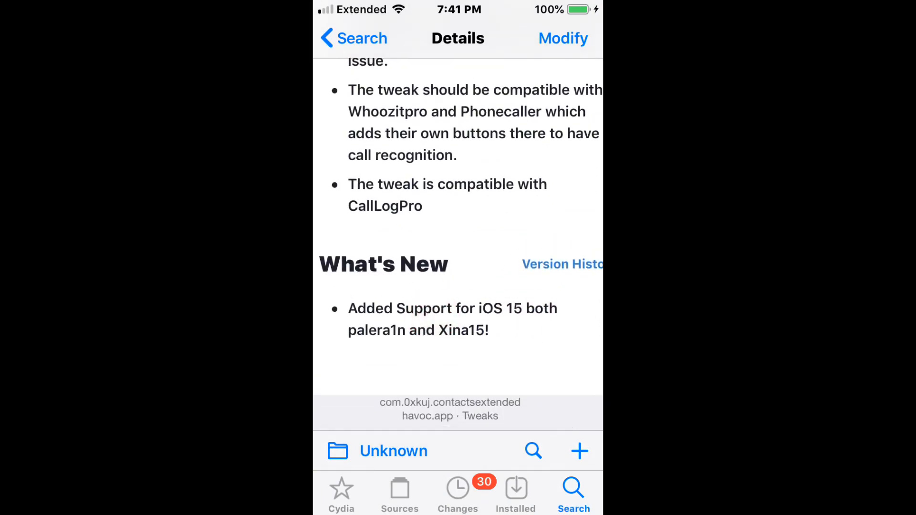